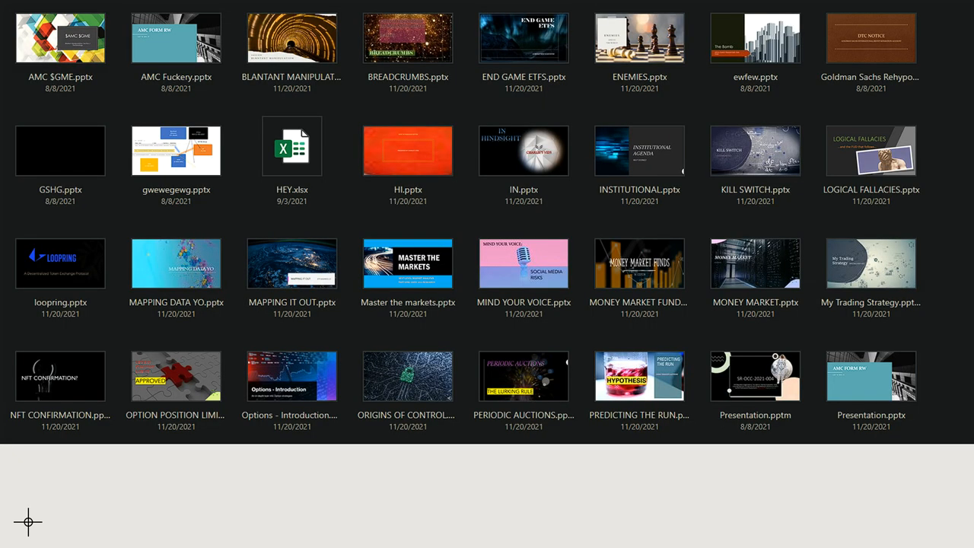
scroll("down", 3)
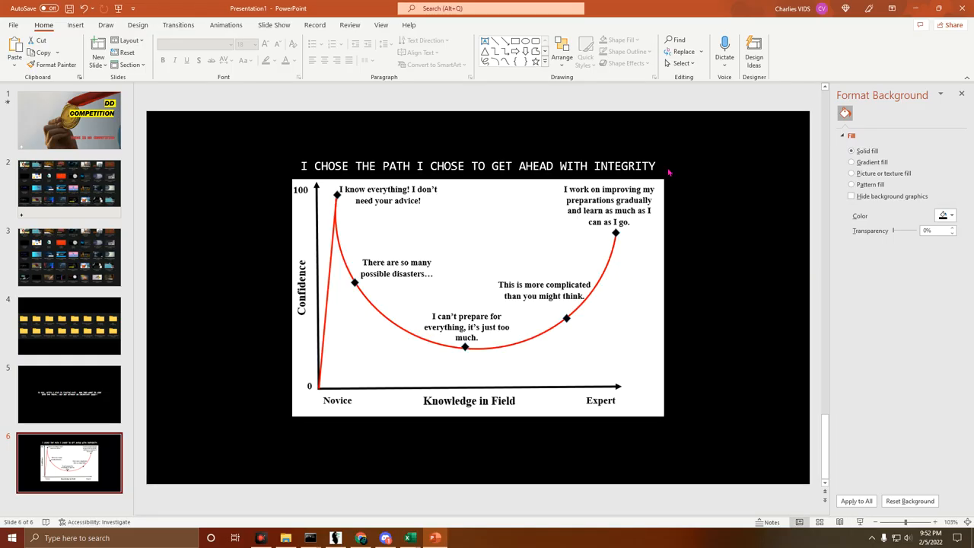
mouse_move(668, 181)
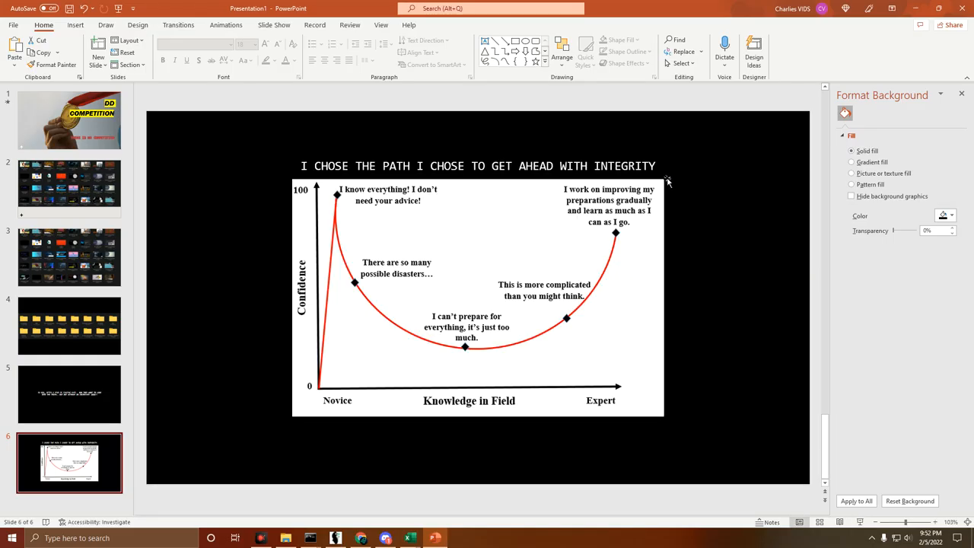